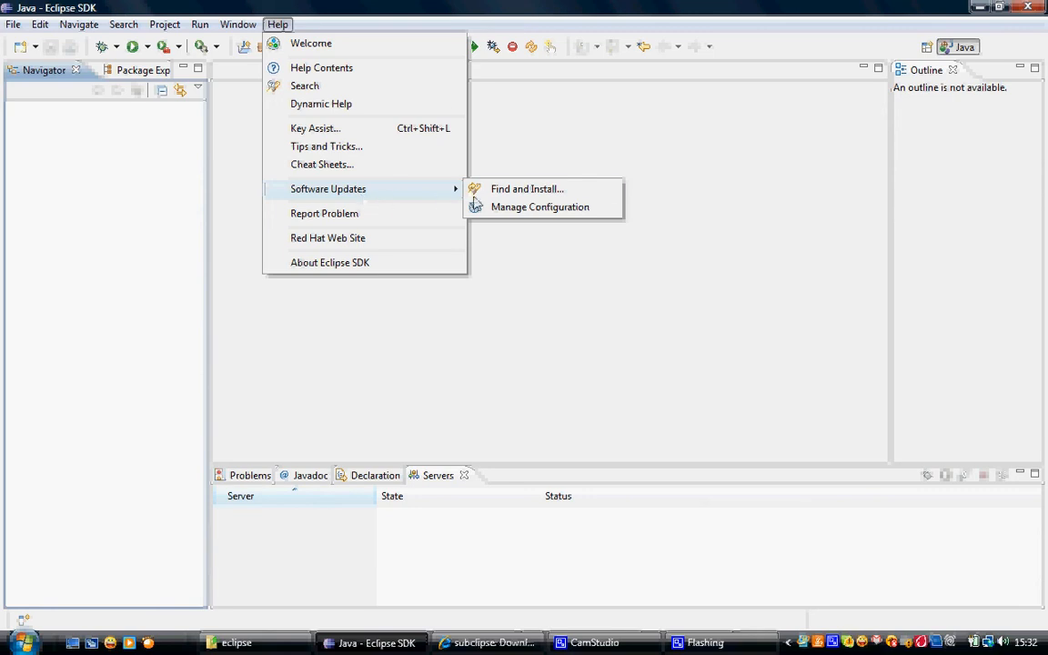
# Start the Find and Install wizard choosing 'Search for new features to install'
pyautogui.click(527, 187)
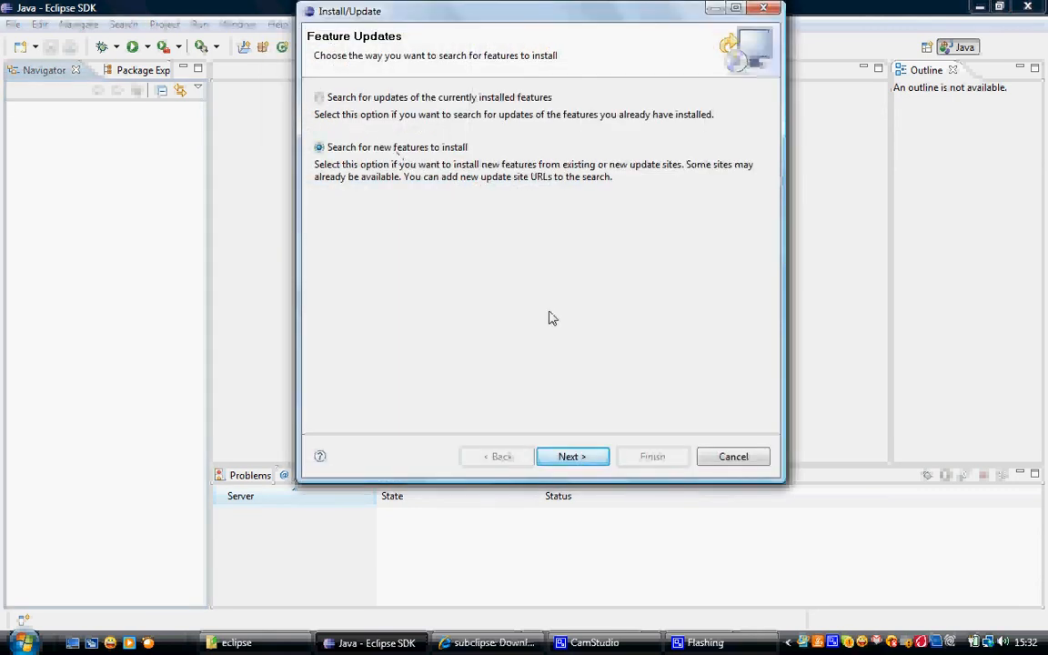
pyautogui.click(571, 455)
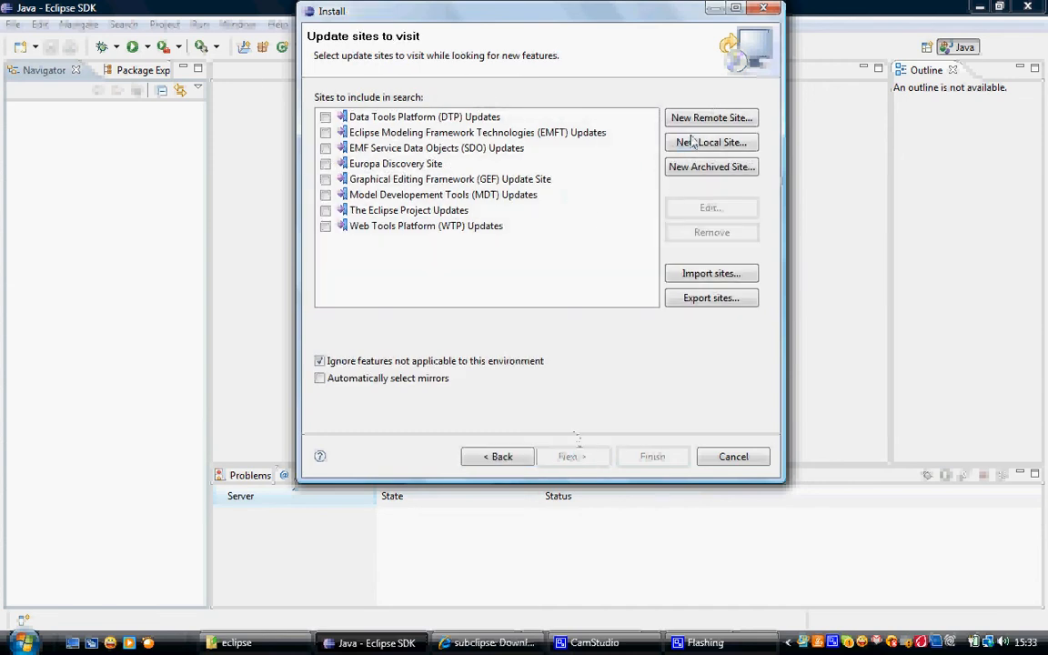
pyautogui.click(710, 142)
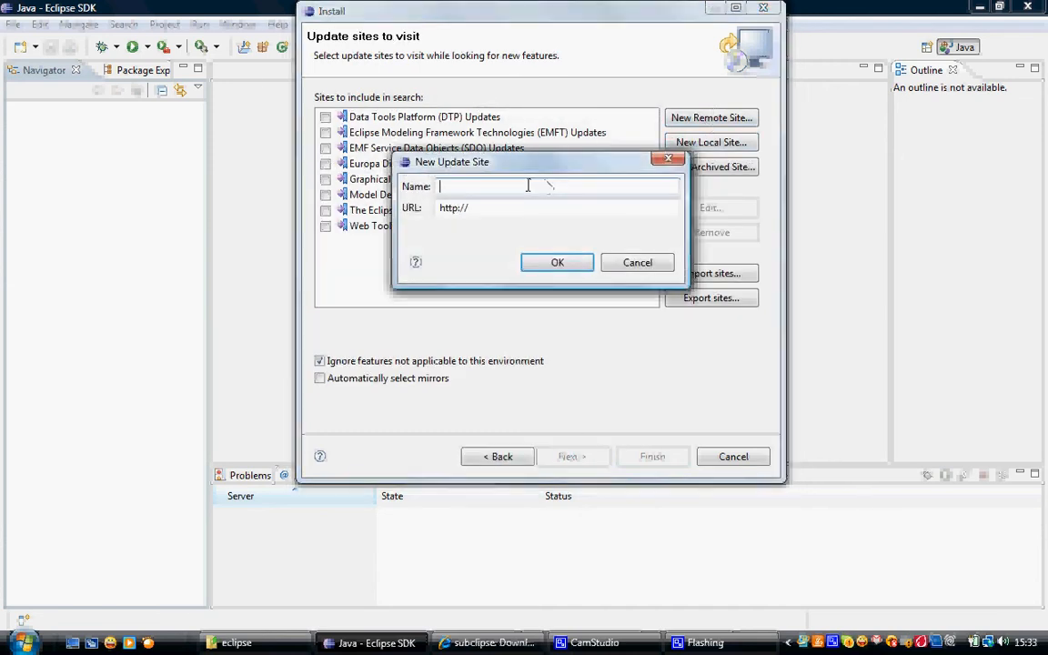
pyautogui.write('svn p')
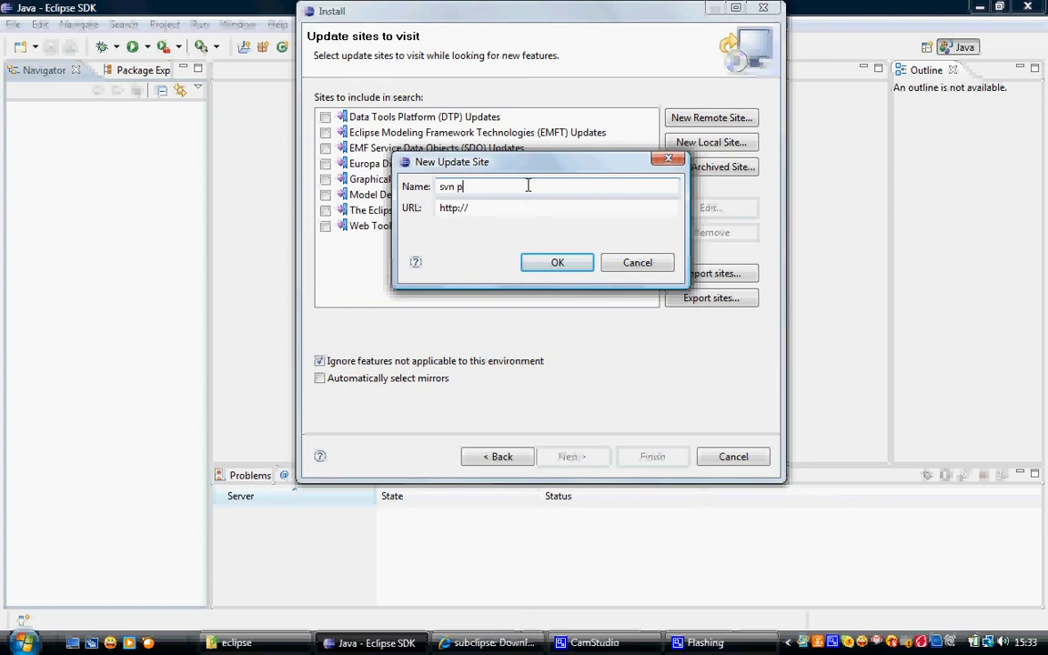
pyautogui.write('lugin')
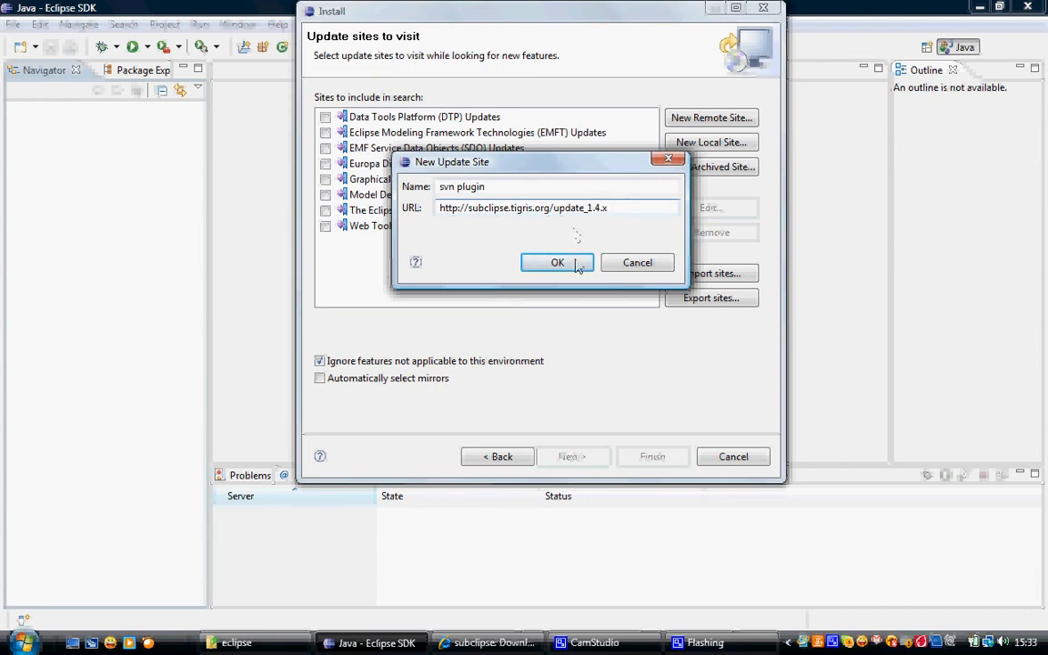
pyautogui.click(557, 262)
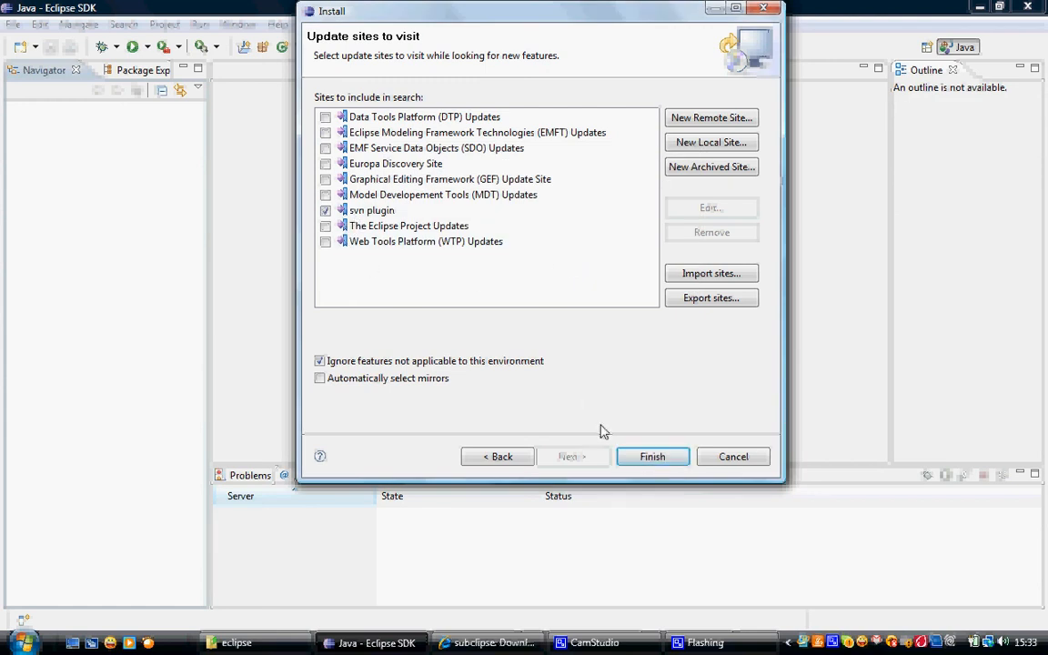
# Search the chosen sites and select all features under svn plugin
pyautogui.click(651, 455)
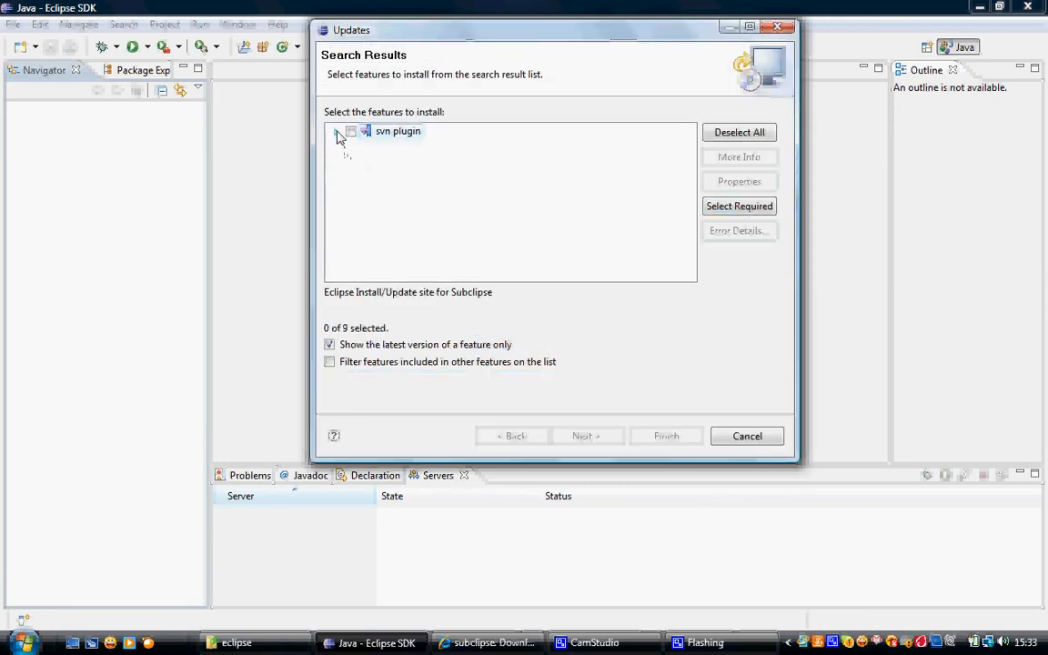
pyautogui.click(338, 131)
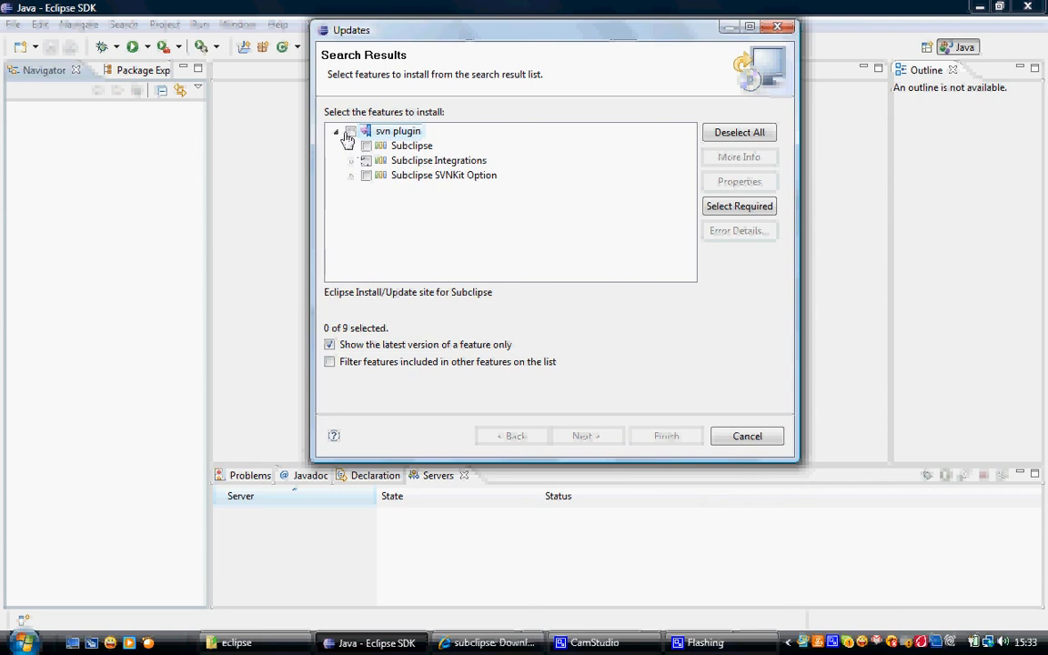
pyautogui.click(349, 131)
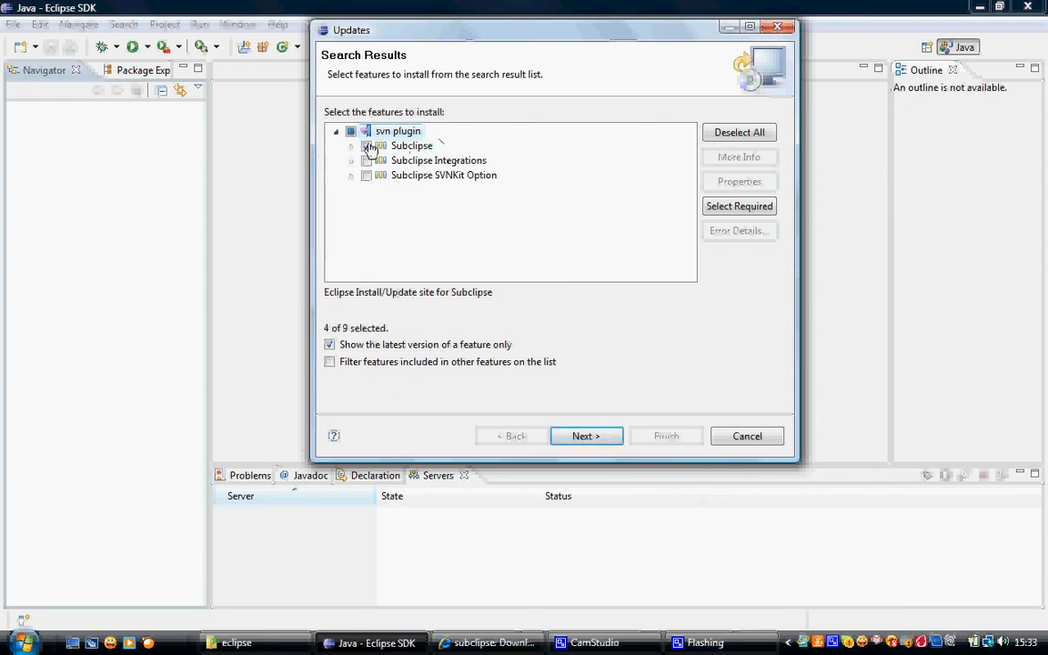
# Begin installing the selected Subclipse features with the download running in the background
pyautogui.click(586, 436)
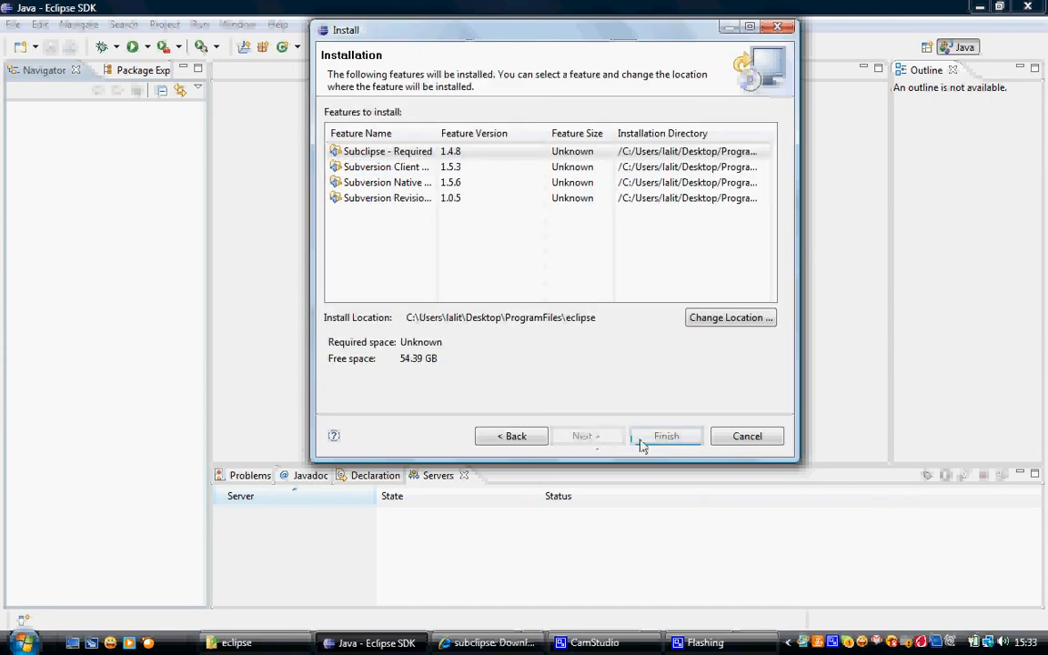
pyautogui.click(666, 436)
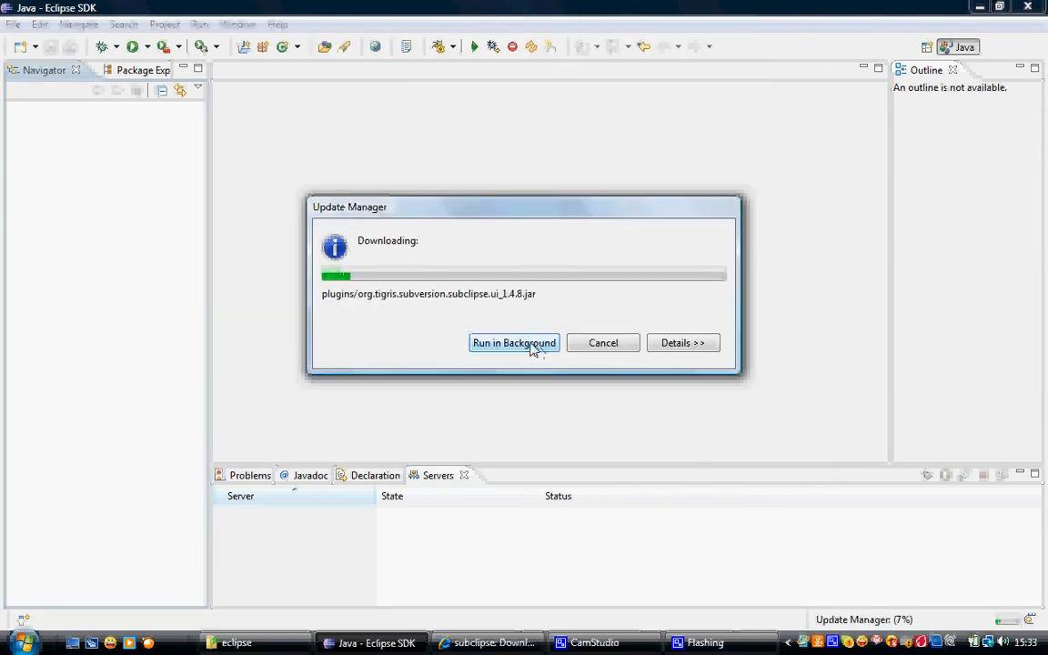
pyautogui.click(514, 342)
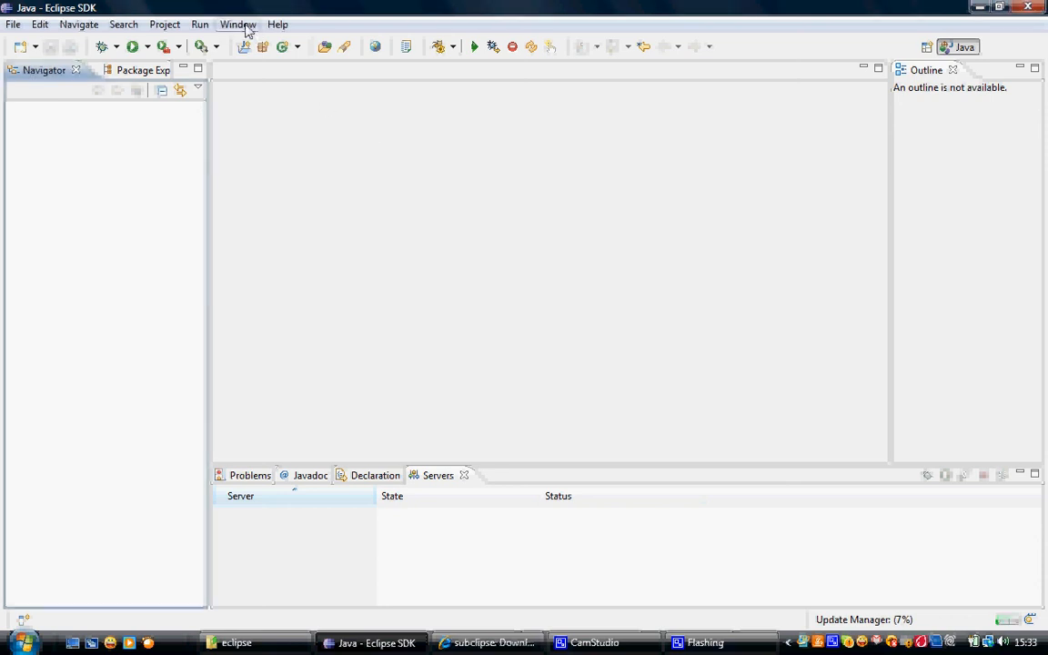
# Show the full Open Perspective list via Window > Open Perspective > Other
pyautogui.click(236, 26)
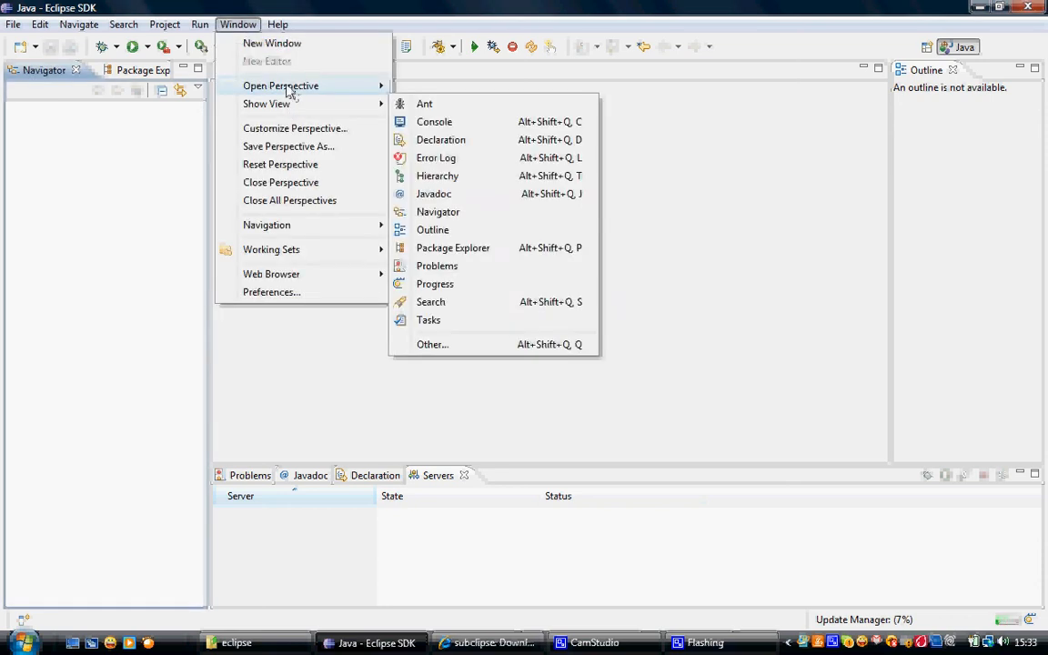
pyautogui.click(433, 344)
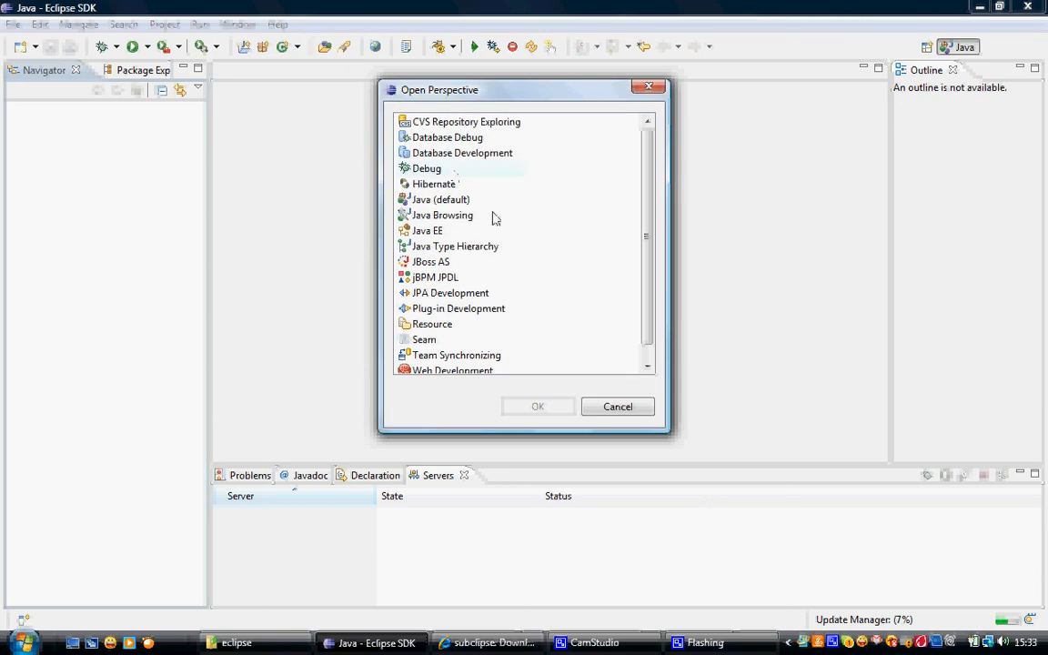
pyautogui.scroll(-3)
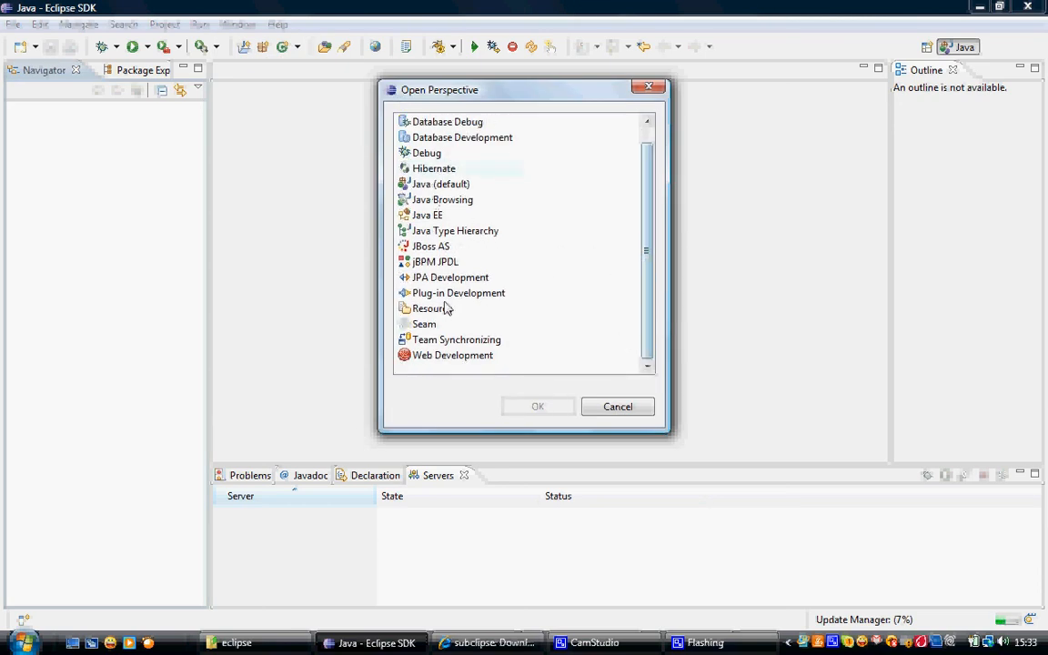